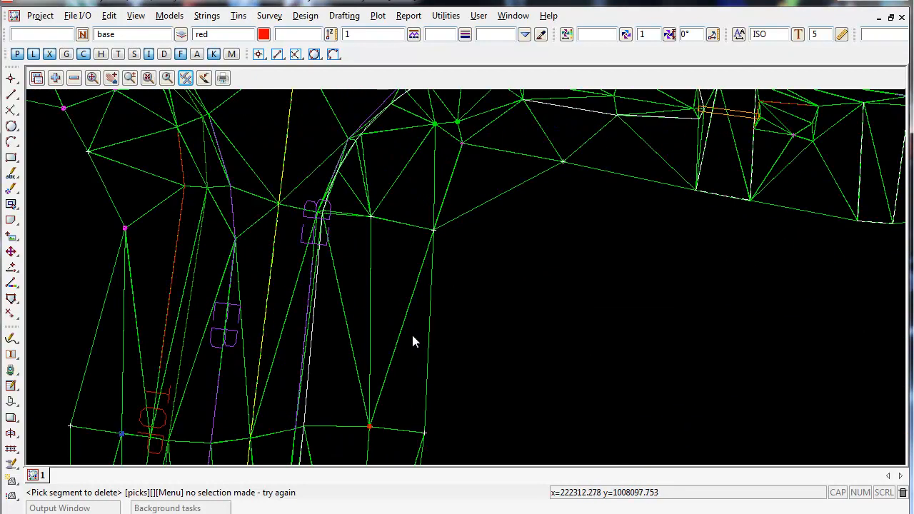
mouse_move(391, 277)
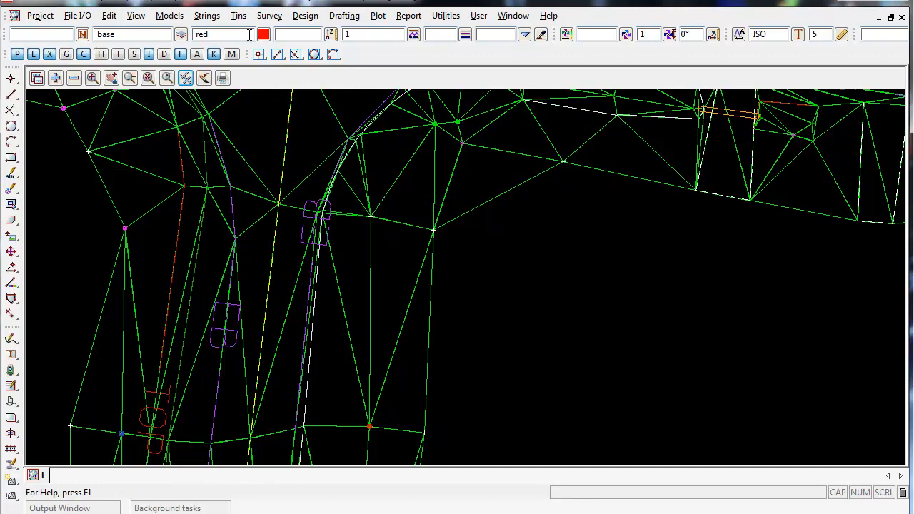
Open the Flip Triangles tool from the Tins > Edit menu
click(237, 15)
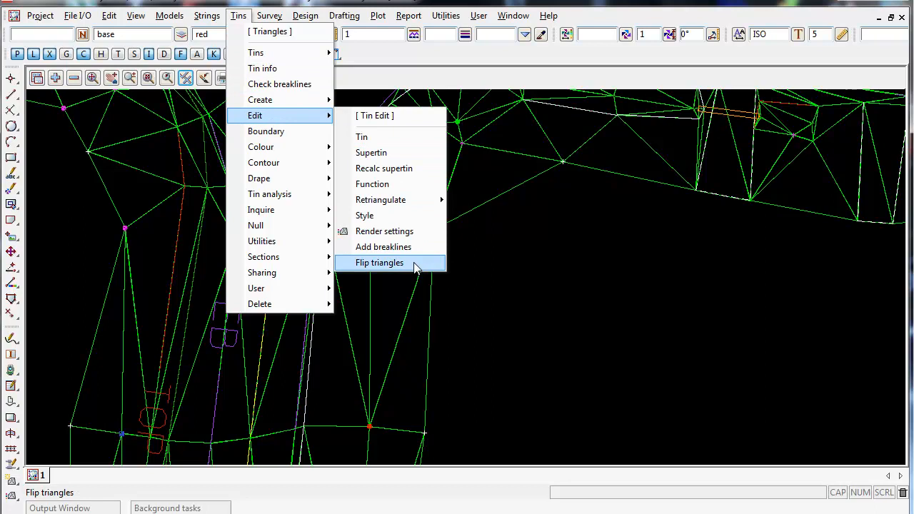
click(380, 263)
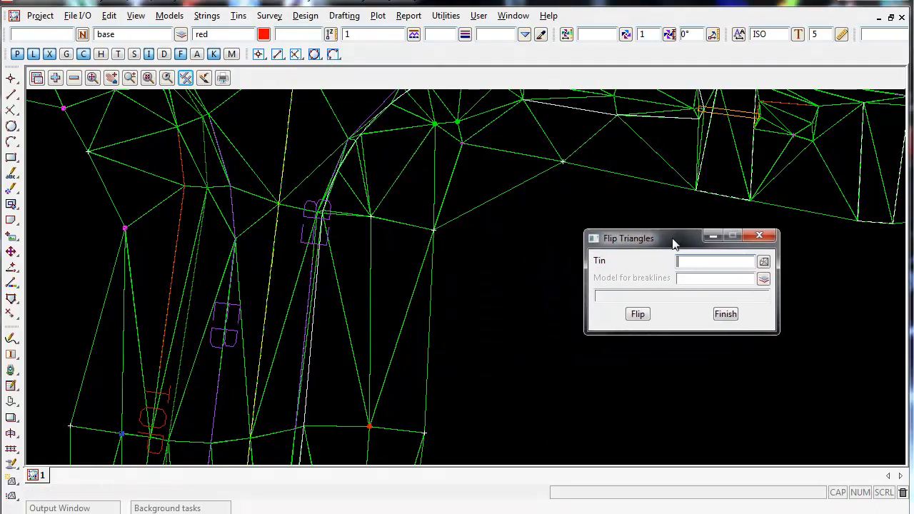
Pick the Survey tin in the Flip Triangles Tin field
click(763, 261)
text(Survey)
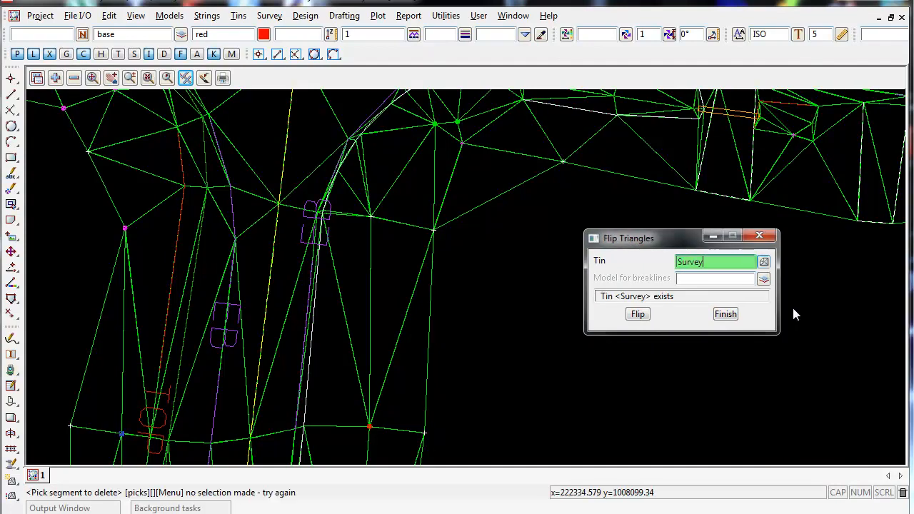
click(714, 278)
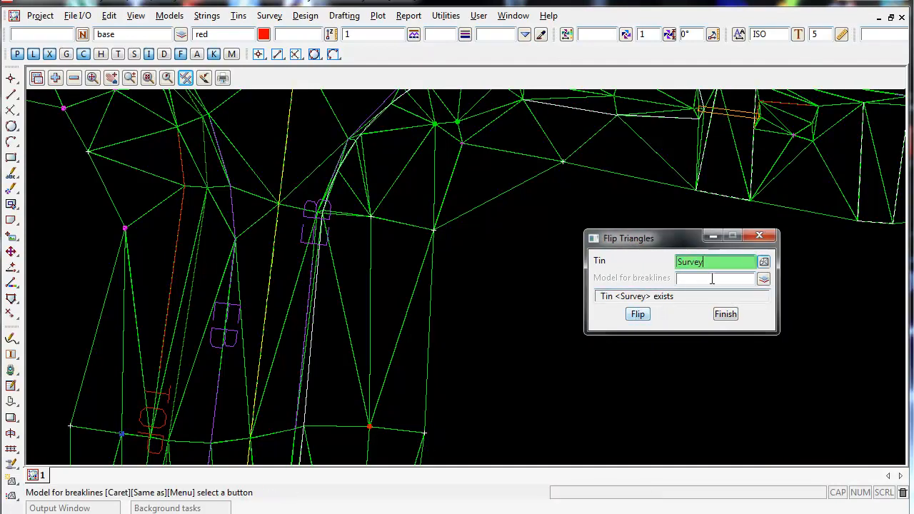
click(637, 314)
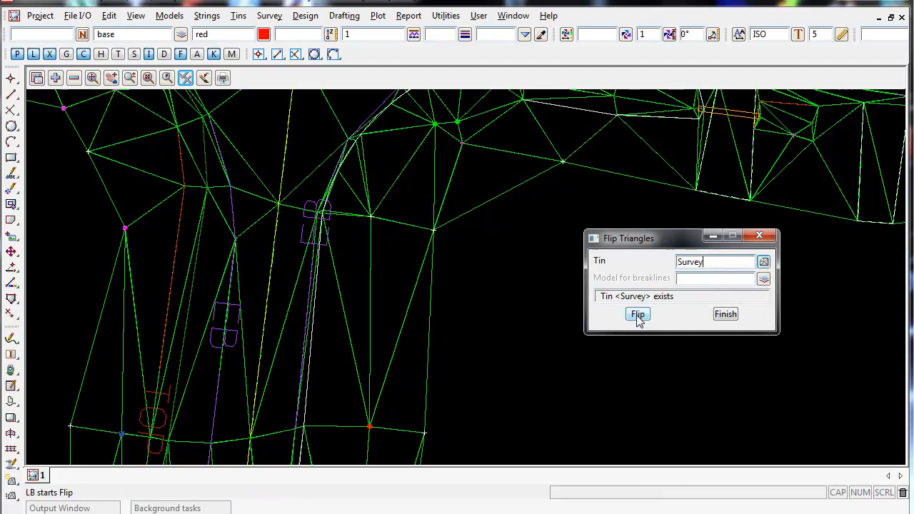
Start flipping on the Survey tin and pick a triangle edge in the plan view
click(637, 315)
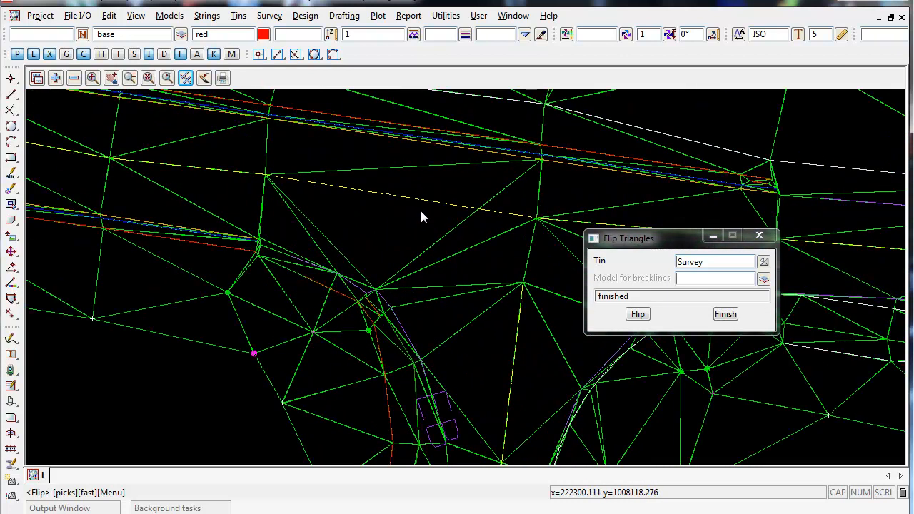
mouse_move(386, 195)
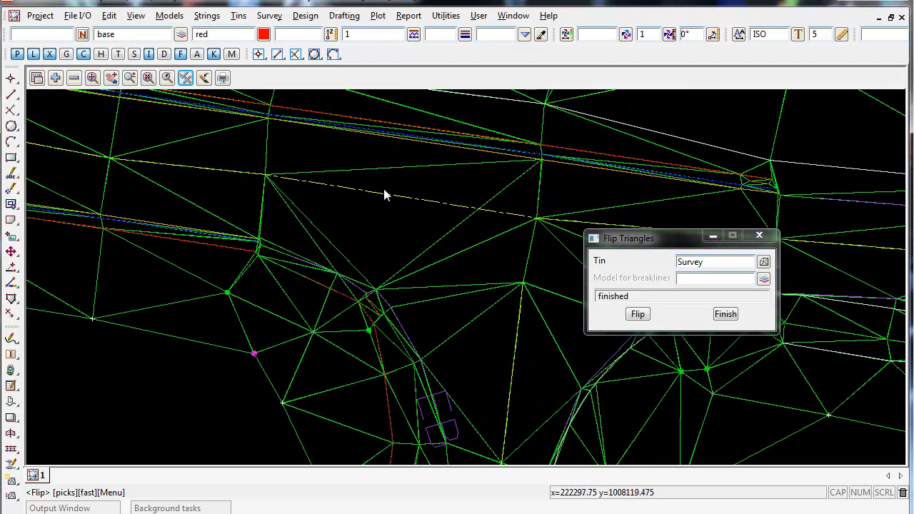
click(395, 219)
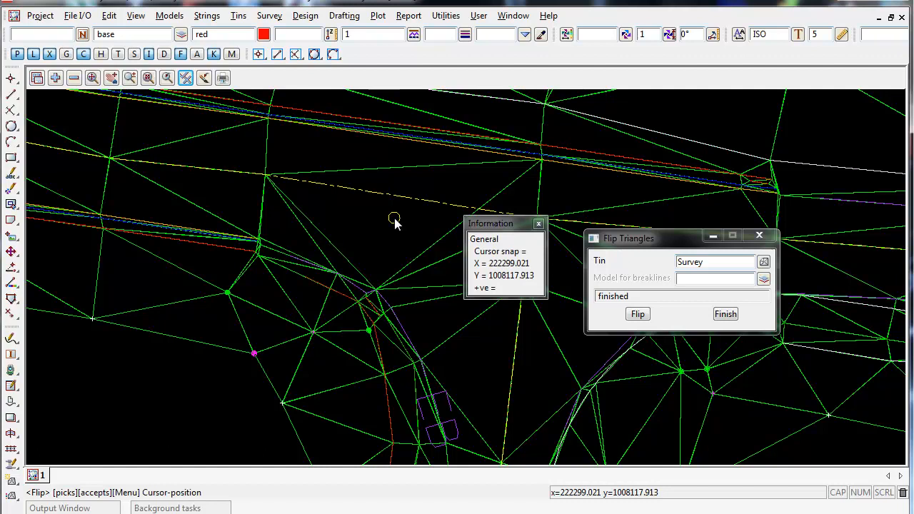